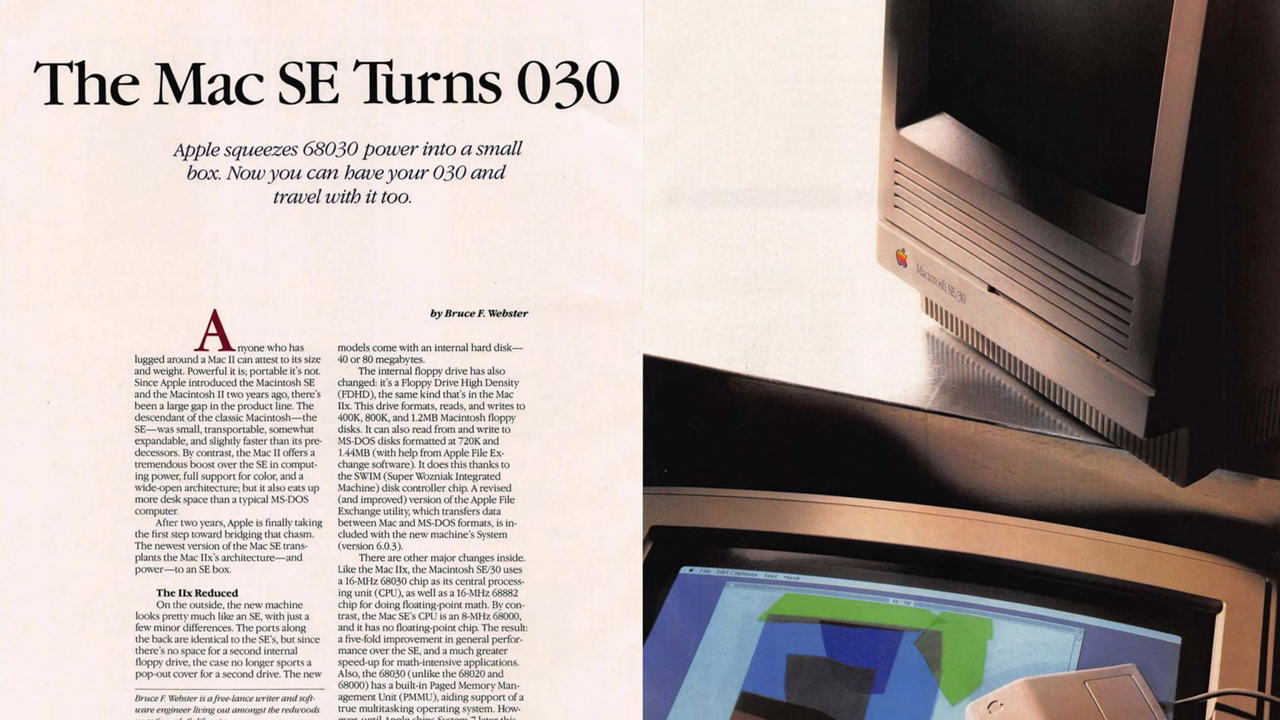
# Scroll the 'The Mac SE Turns 030' scan down to the Performance Compared benchmark page.
pyautogui.scroll(-3)
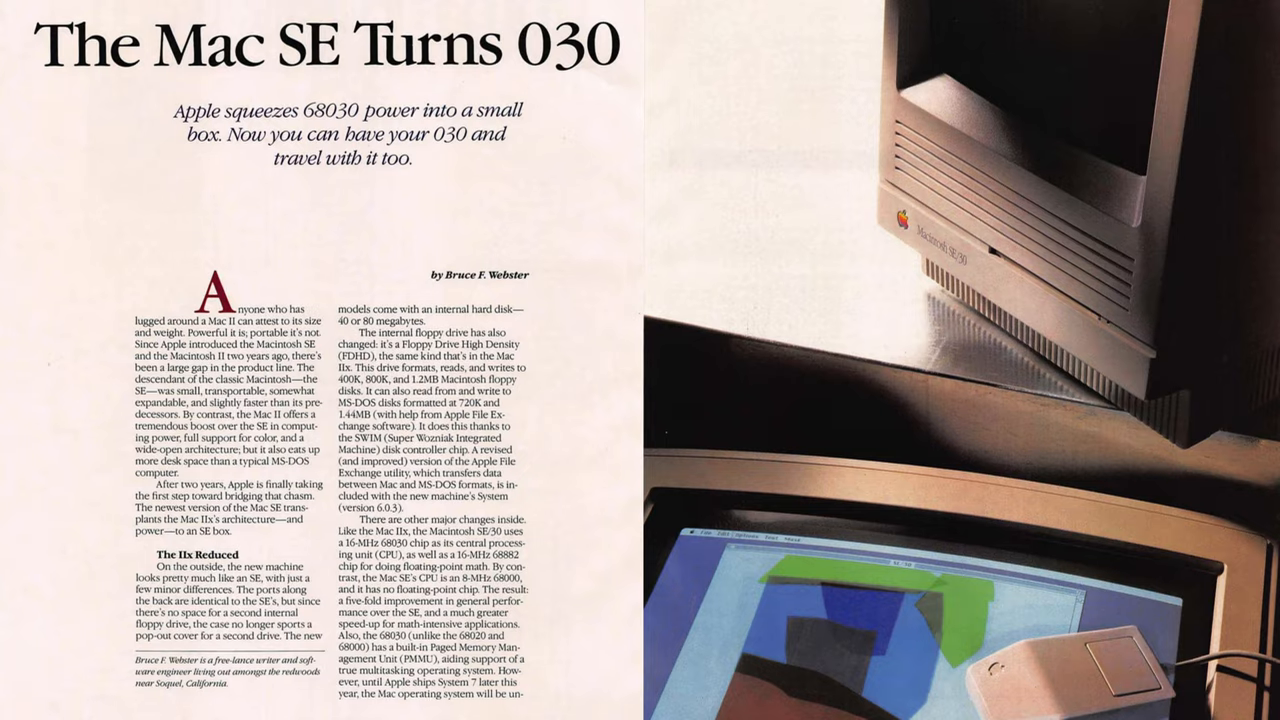
pyautogui.scroll(-3)
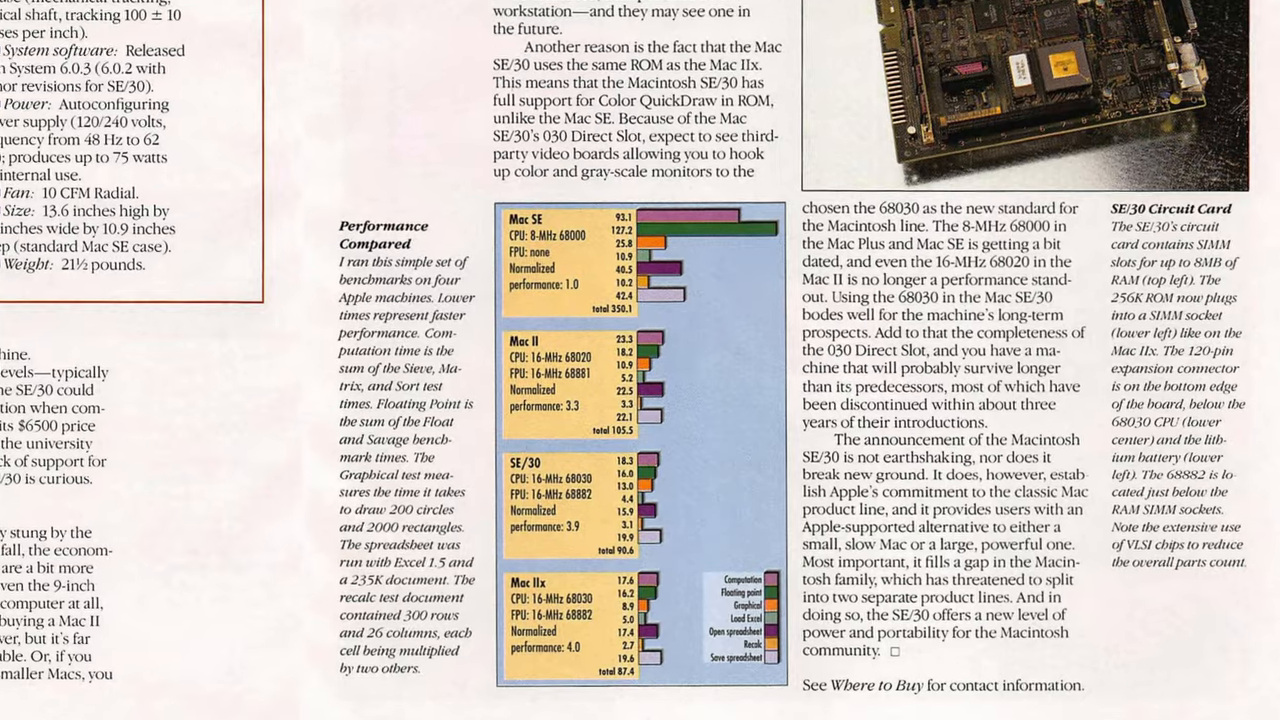
pyautogui.scroll(-3)
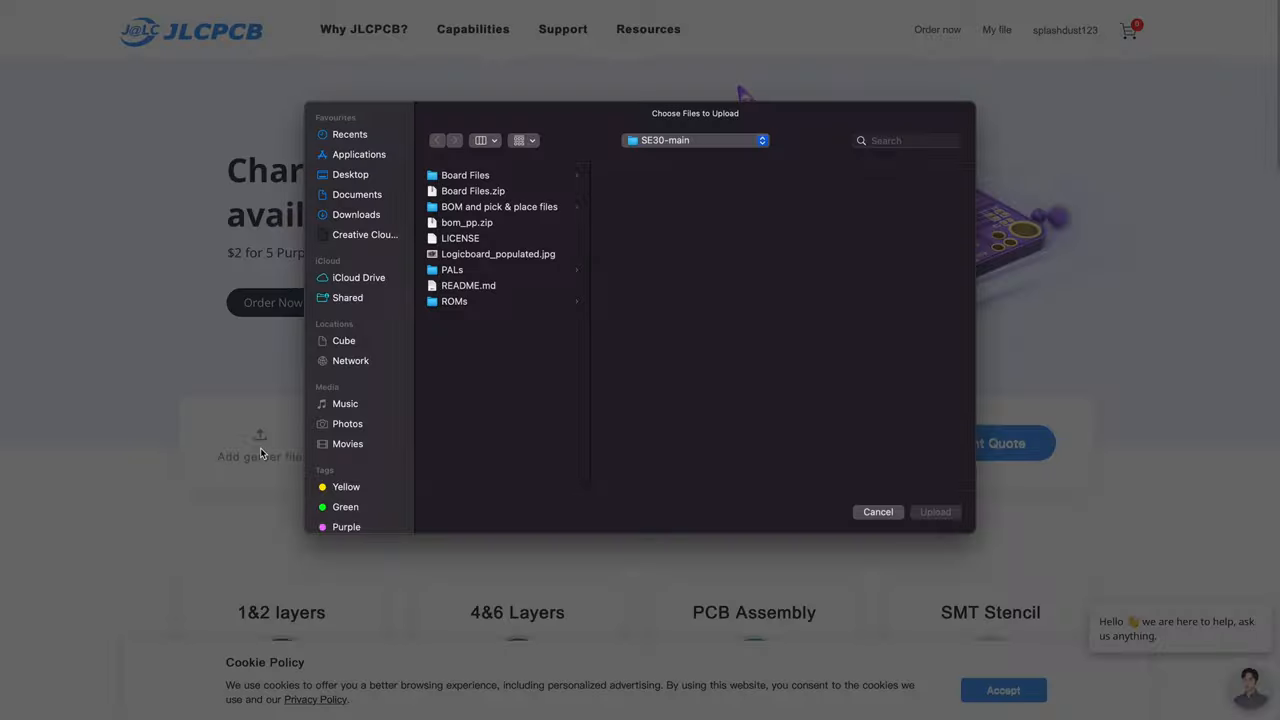
# Upload Board Files.zip from the SE30-main folder as the Gerber file.
pyautogui.click(935, 511)
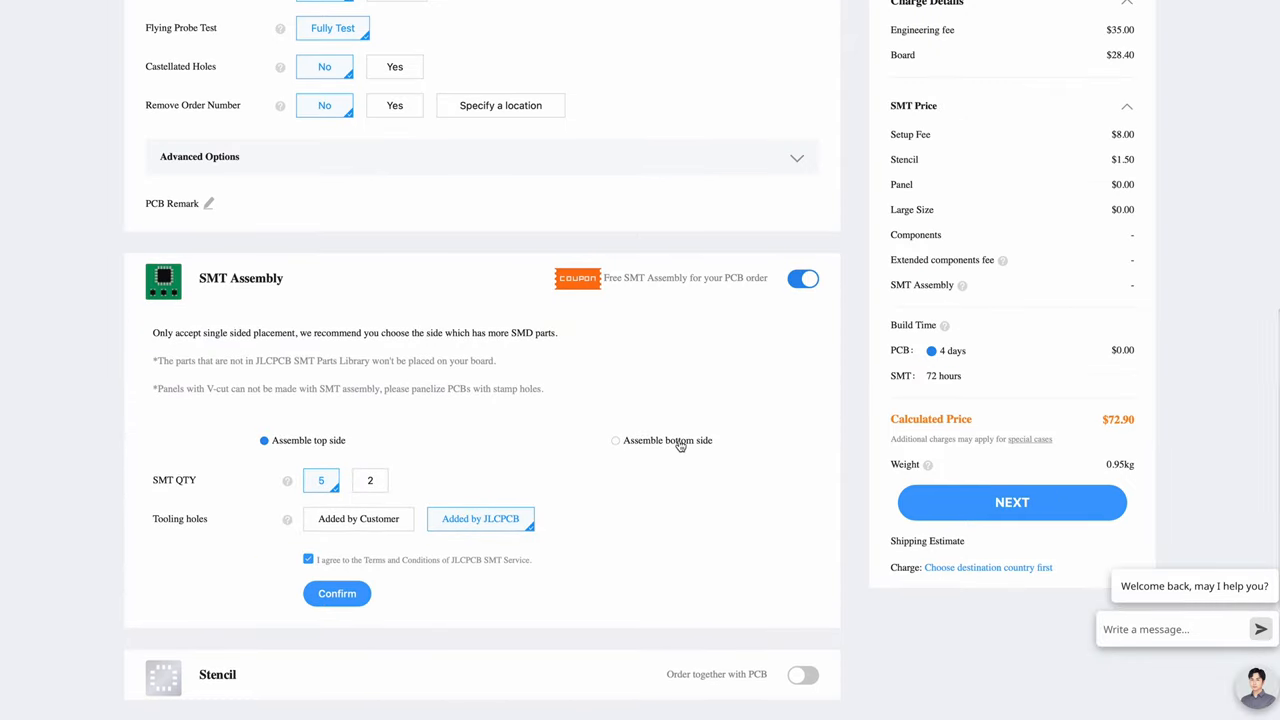
# Upload mlb_reloaded_r2_bottom_cpl.csv from the 'BOM and pick & place files' folder.
pyautogui.click(337, 593)
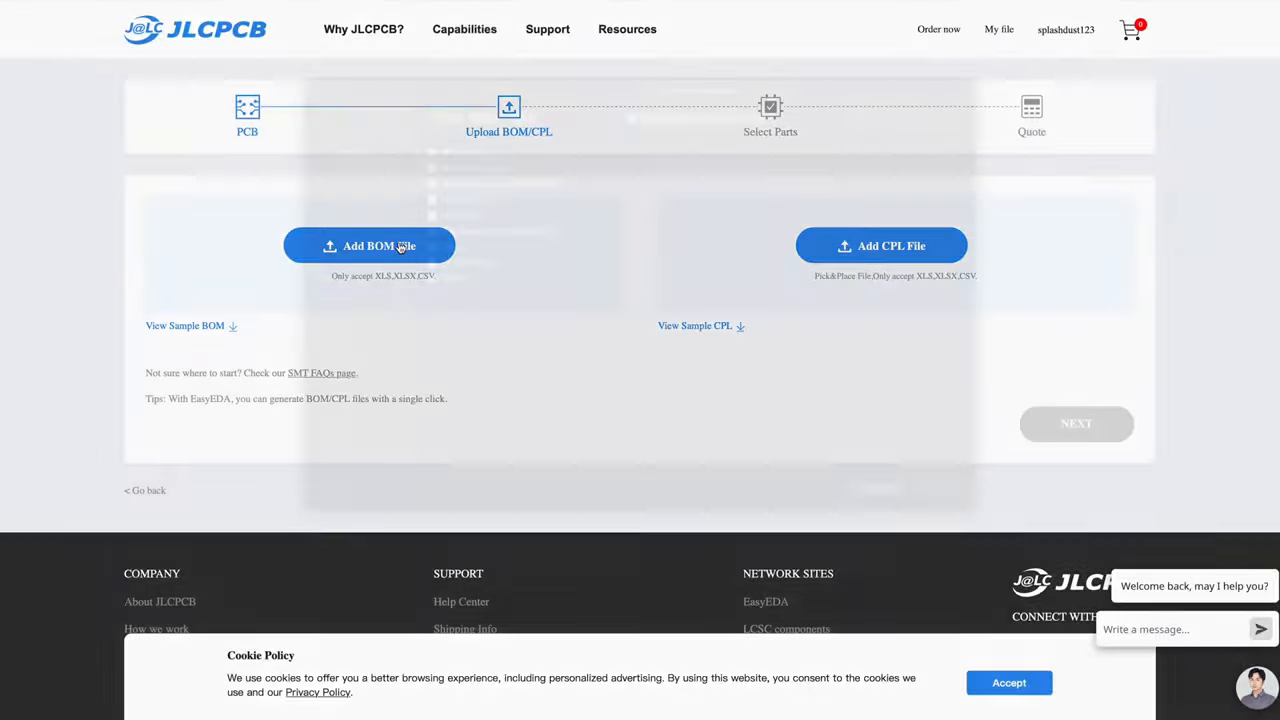
pyautogui.click(369, 246)
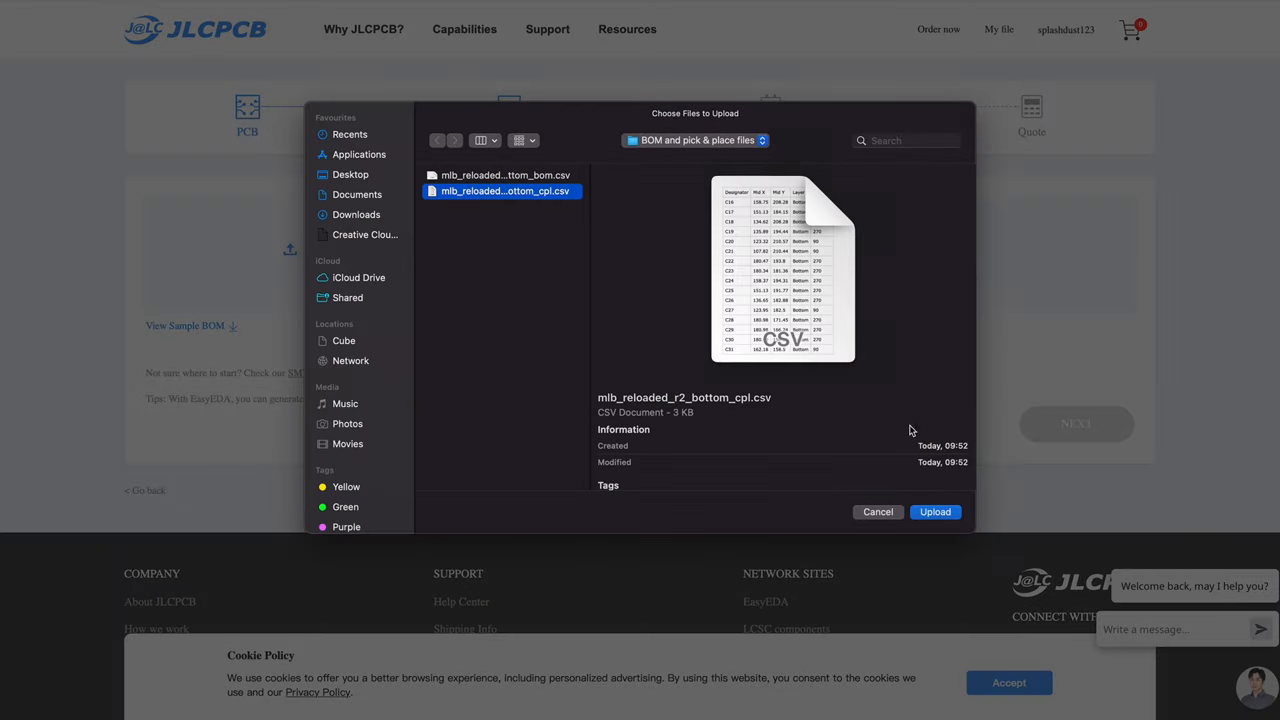
pyautogui.click(935, 511)
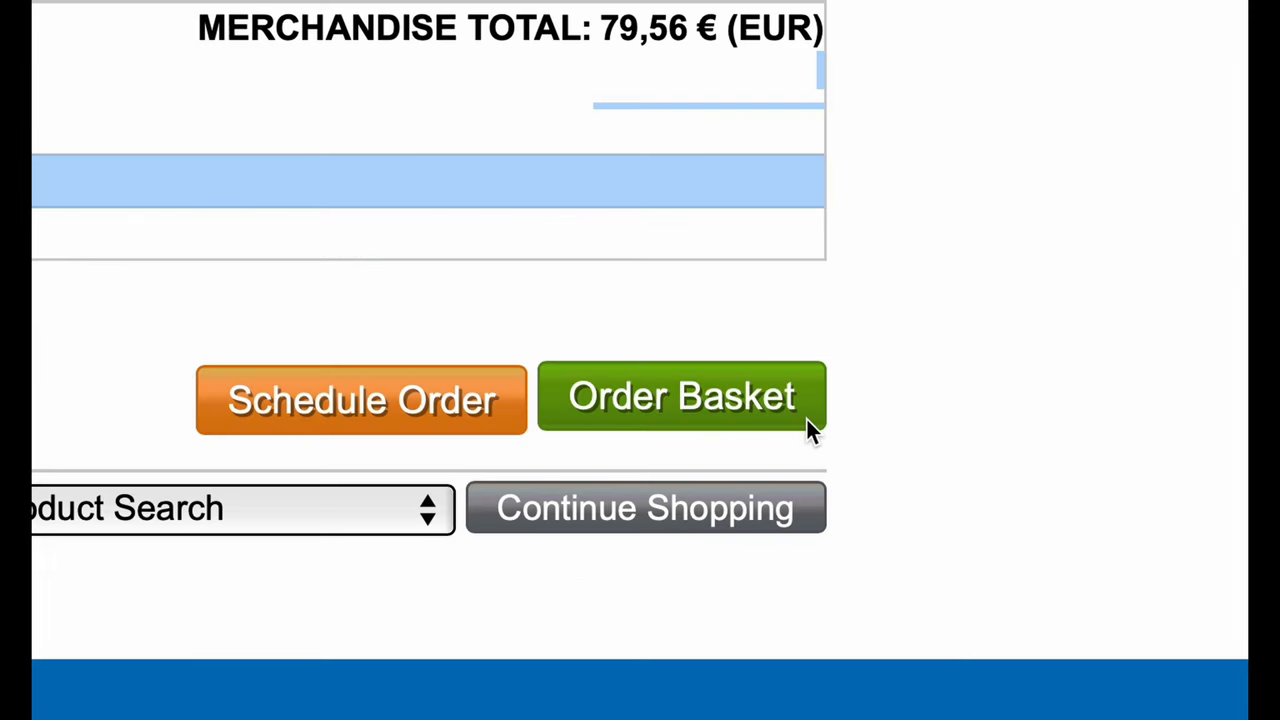
# Open the Mouser Order Basket and scroll through its 39 logic-board parts.
pyautogui.click(681, 397)
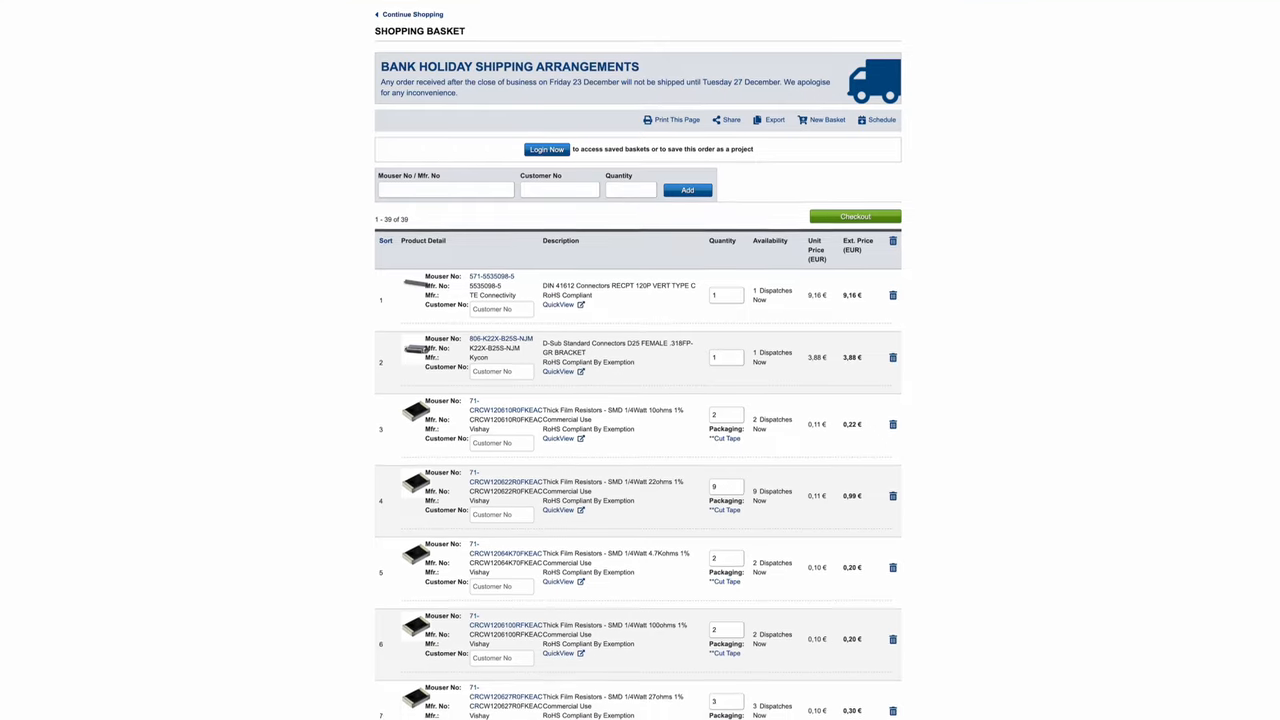
pyautogui.scroll(-3)
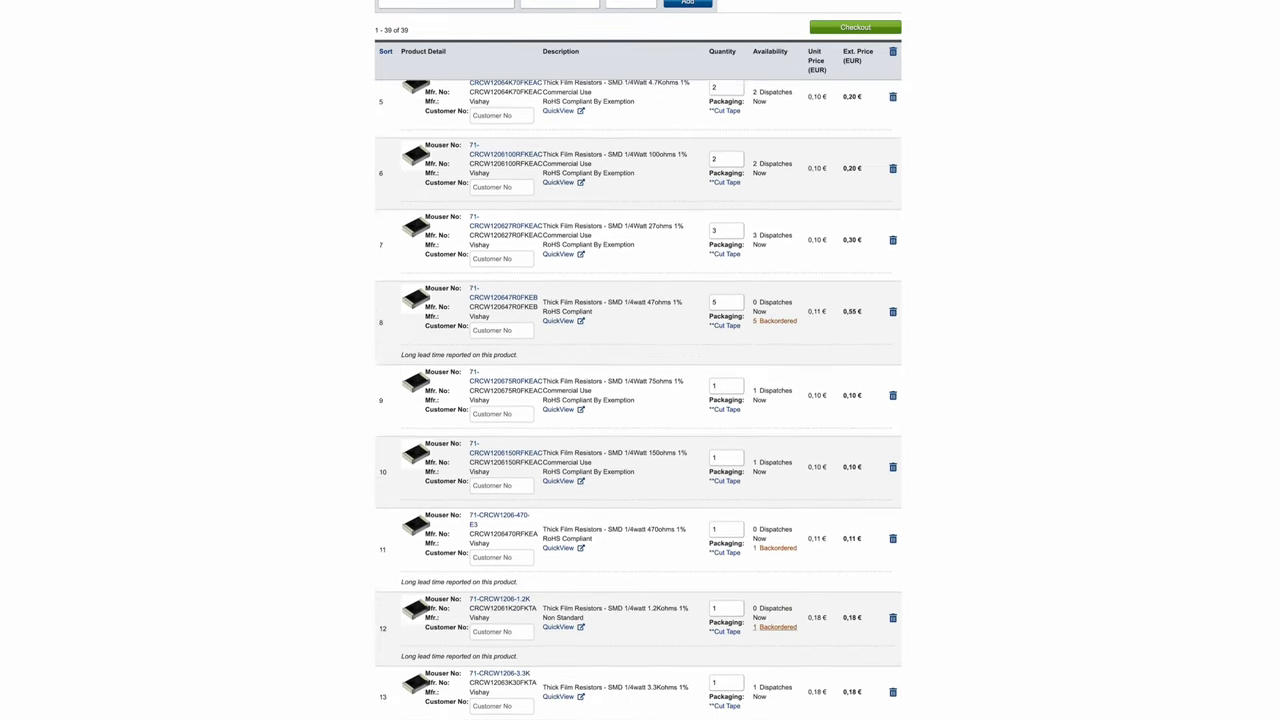
pyautogui.scroll(-3)
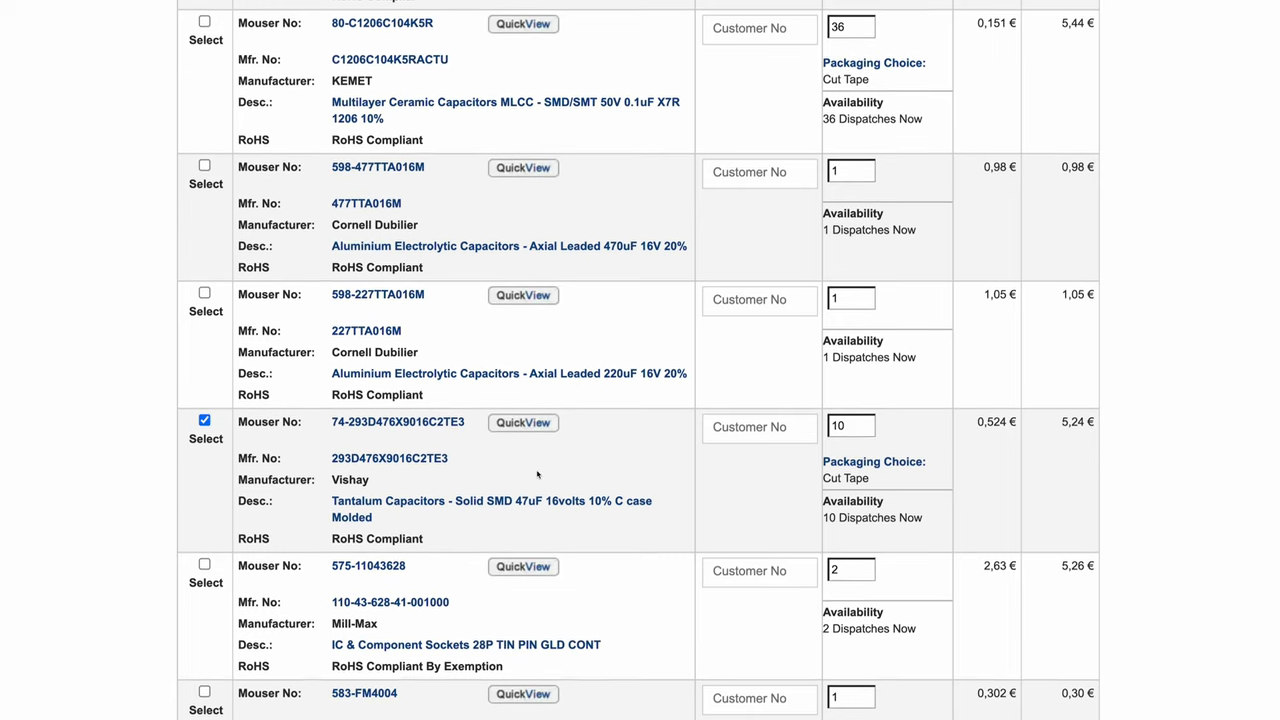
pyautogui.scroll(-3)
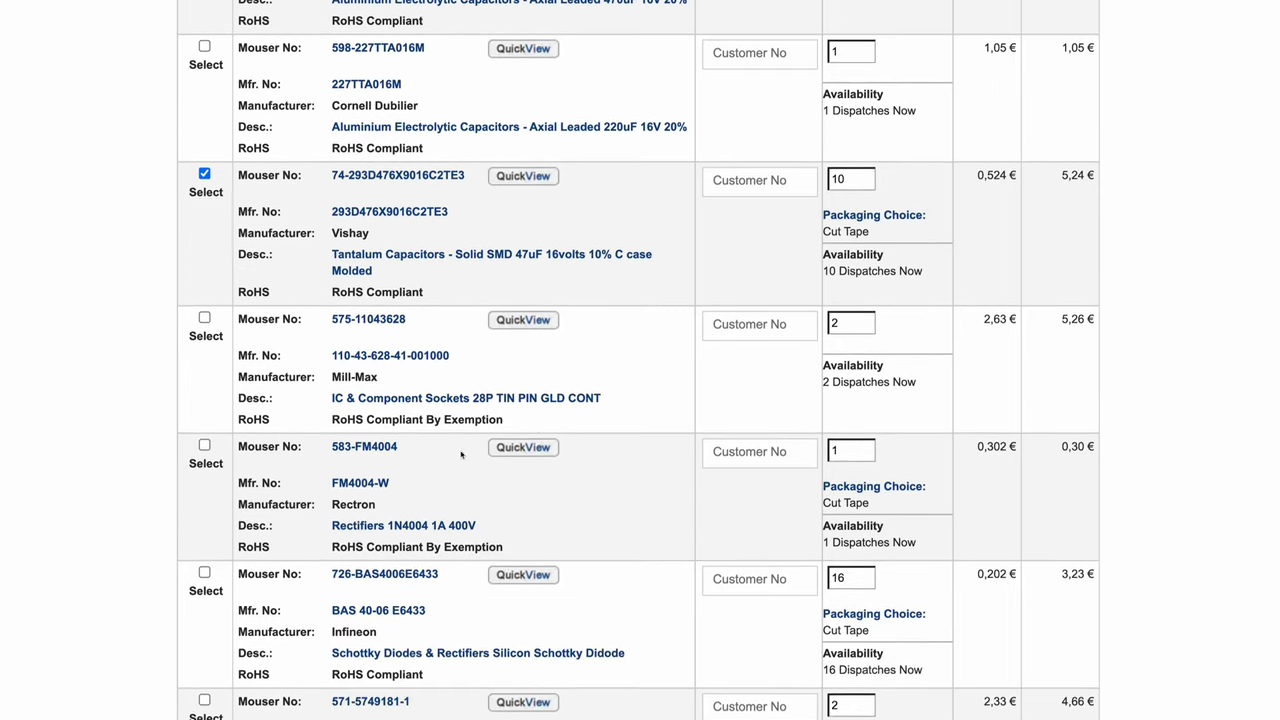